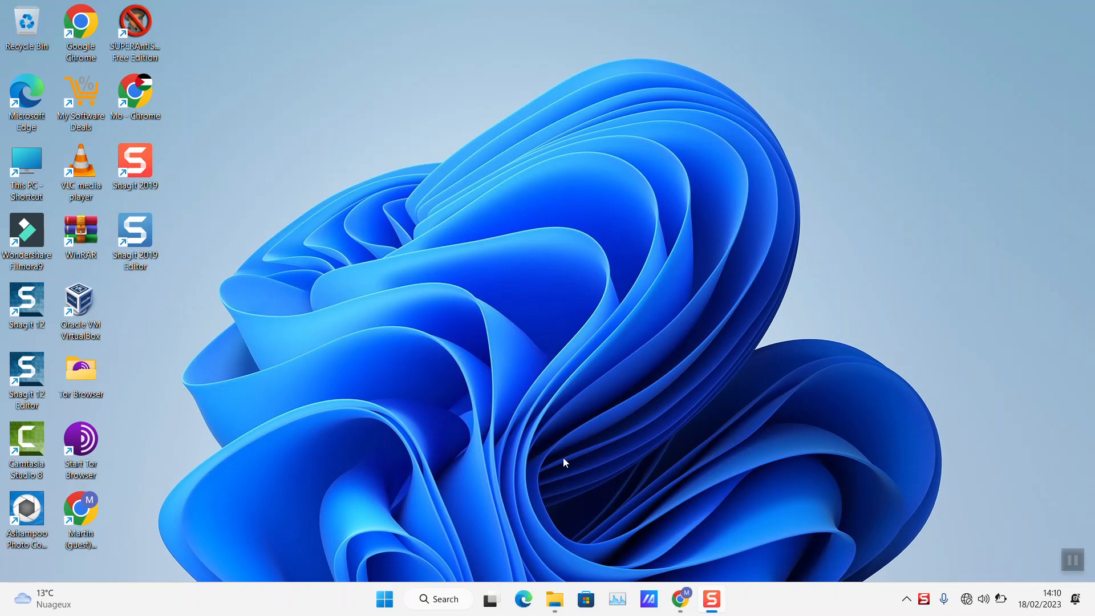
{"action": "mouse_move", "coordinate": [483, 375]}
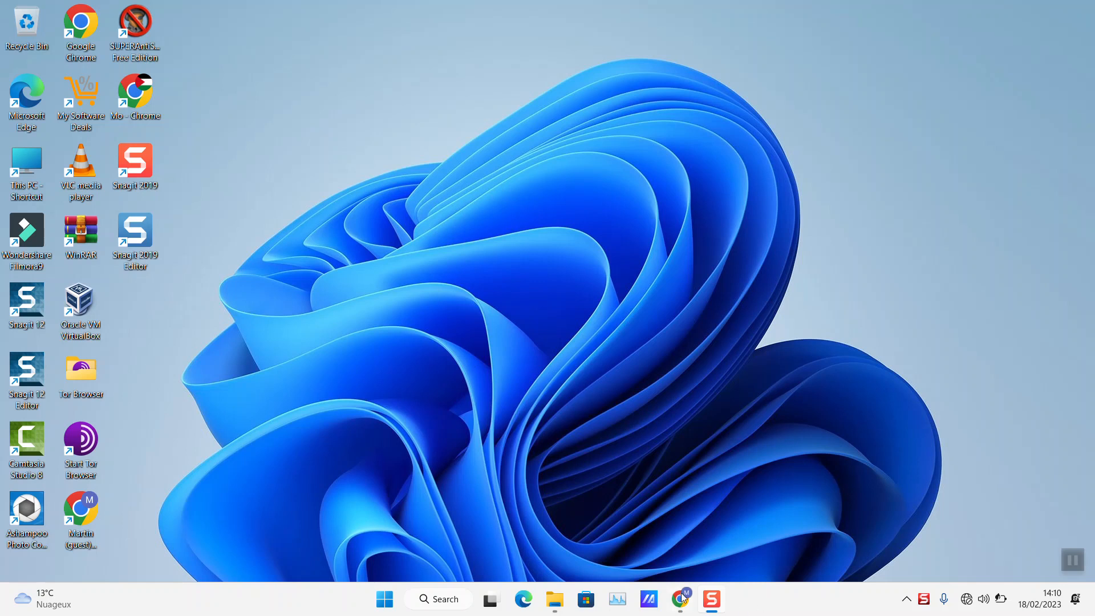
Review the Audacity and screen recorder search results in the browser
{"action": "left_click", "coordinate": [679, 599]}
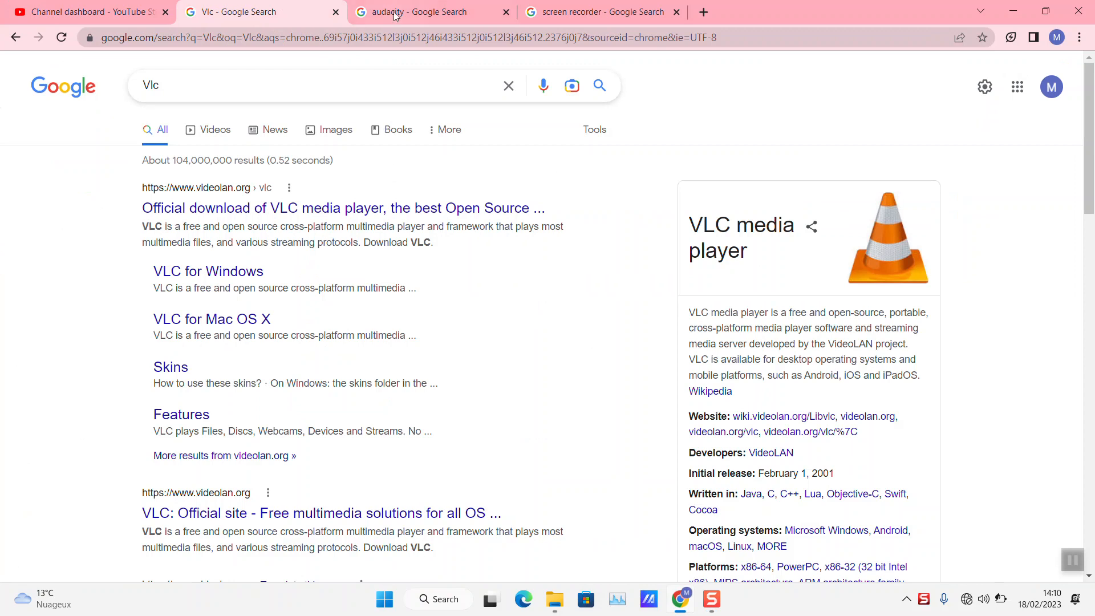
{"action": "left_click", "coordinate": [430, 12]}
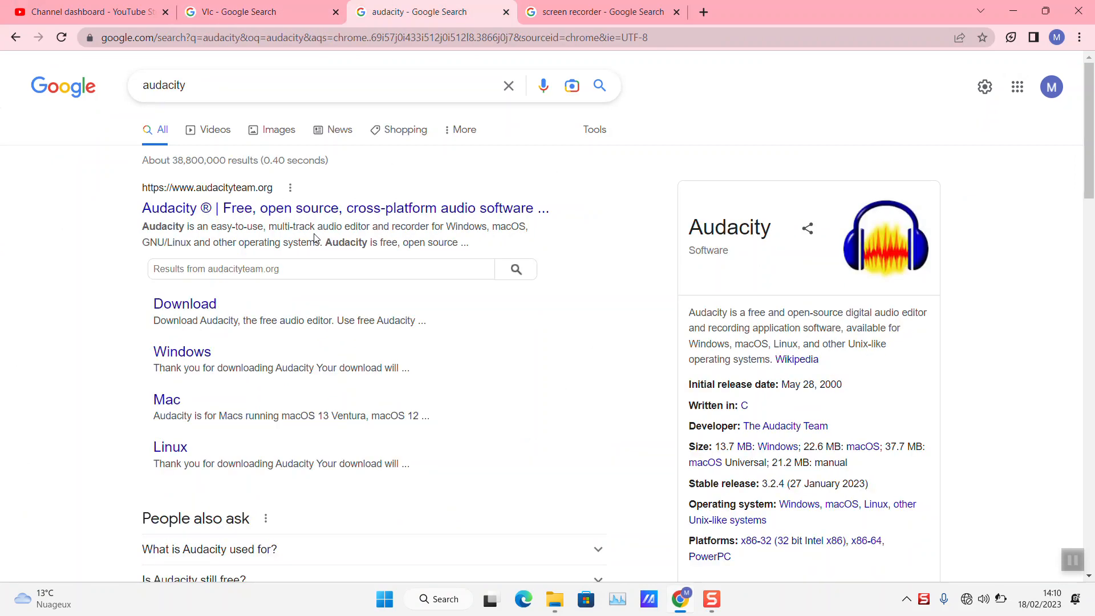
{"action": "mouse_move", "coordinate": [313, 232]}
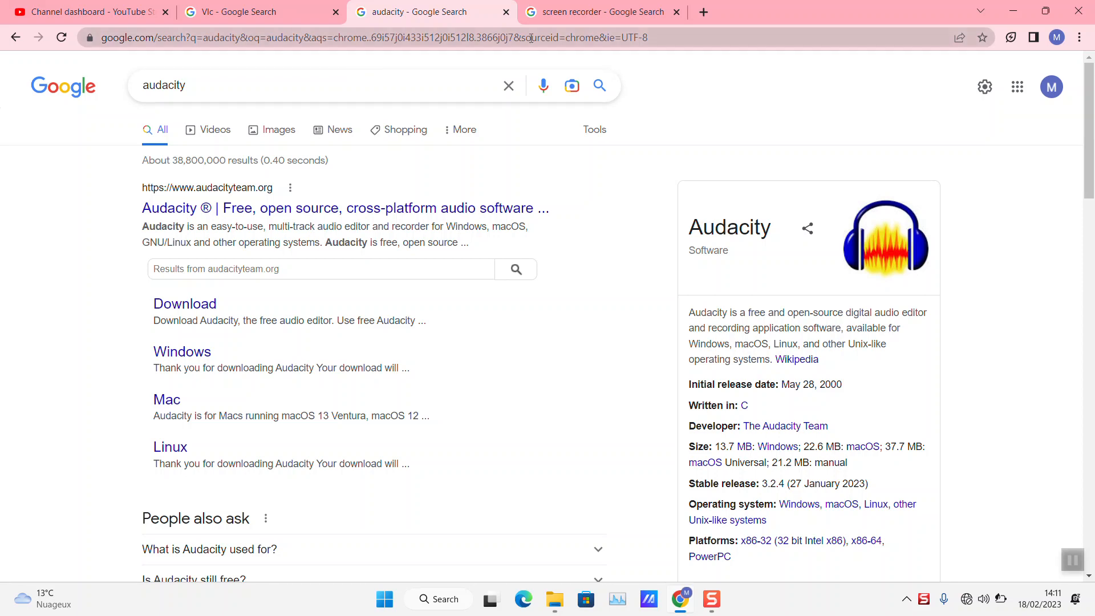
{"action": "left_click", "coordinate": [601, 11]}
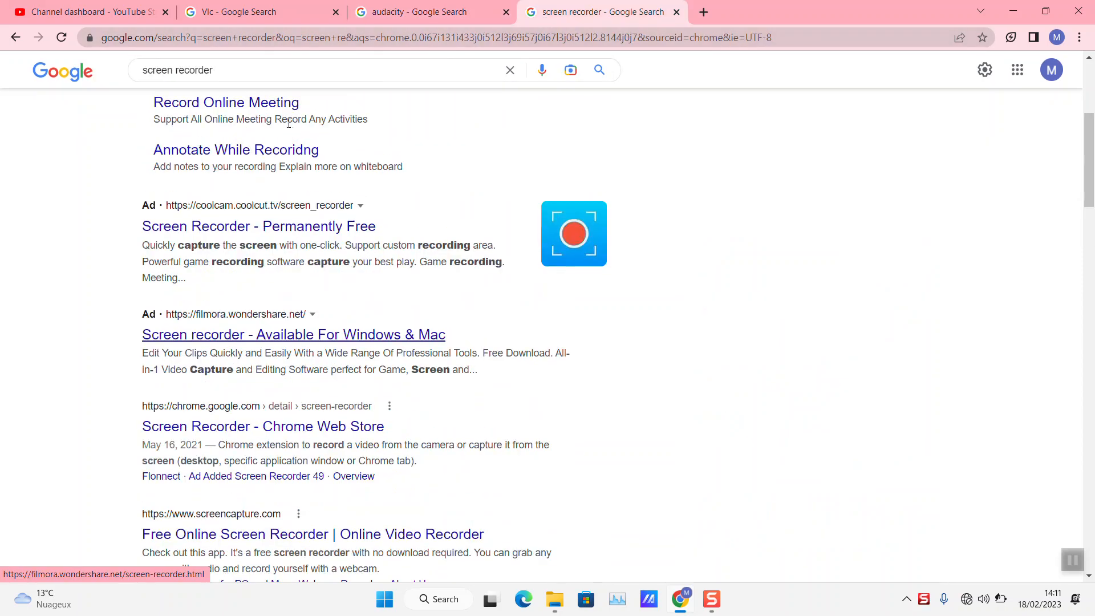
{"action": "scroll", "scroll_direction": "up", "scroll_amount": 3}
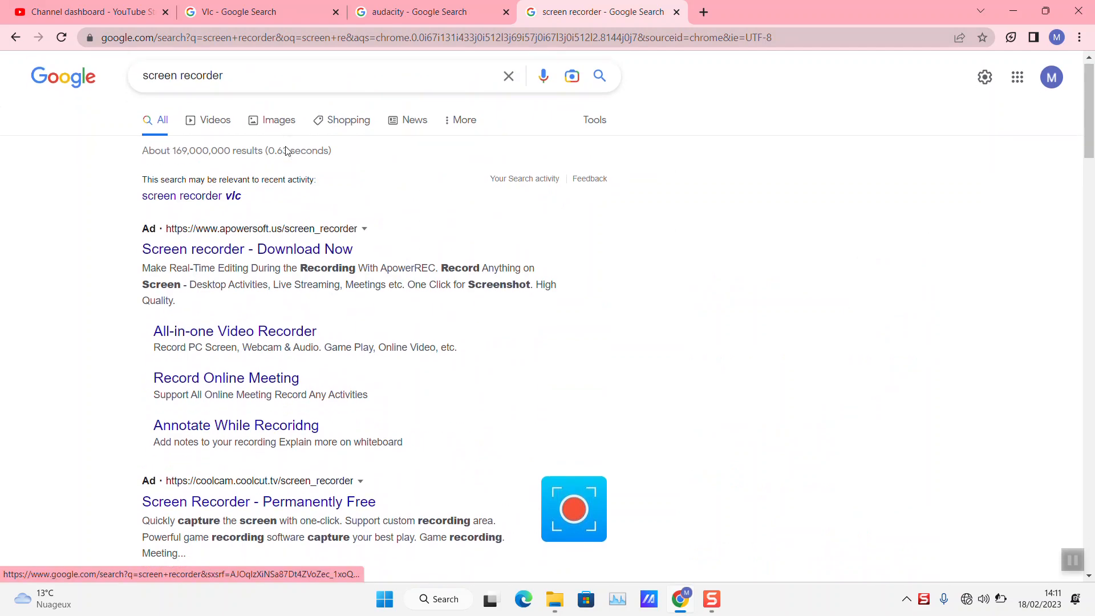
{"action": "scroll", "scroll_direction": "down", "scroll_amount": 3}
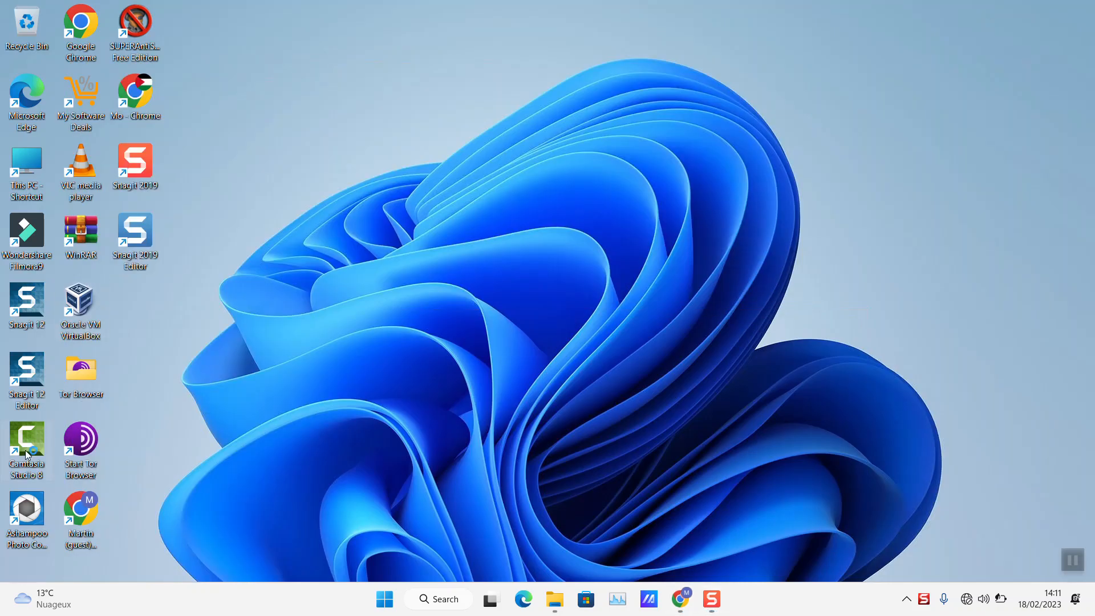
{"action": "mouse_move", "coordinate": [82, 395]}
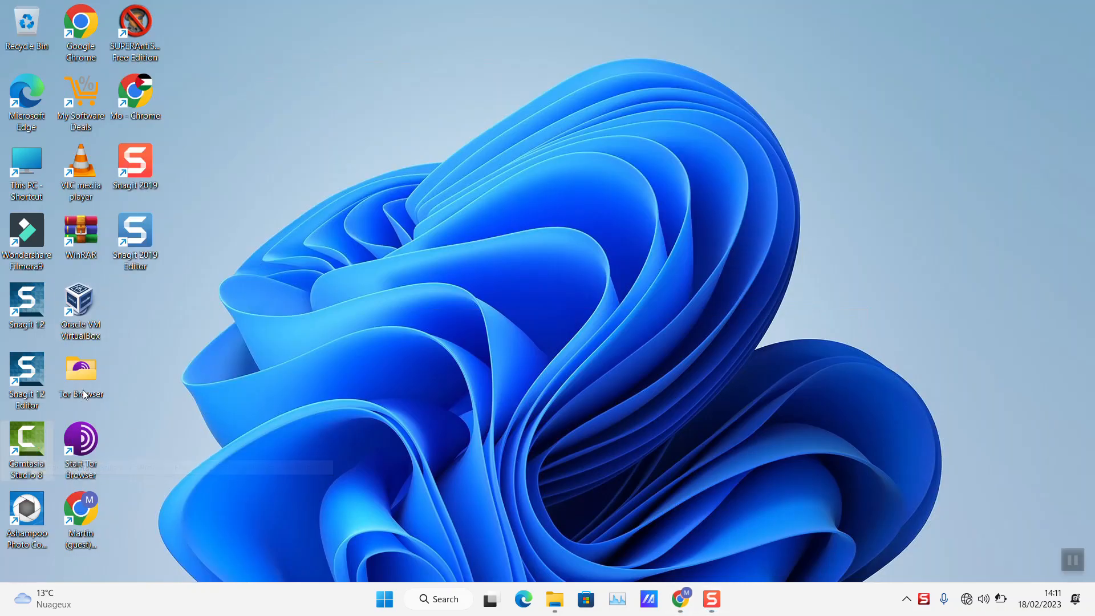
Launch Camtasia Studio 8 from its desktop shortcut and dismiss the Welcome dialog
{"action": "double_click", "coordinate": [26, 444]}
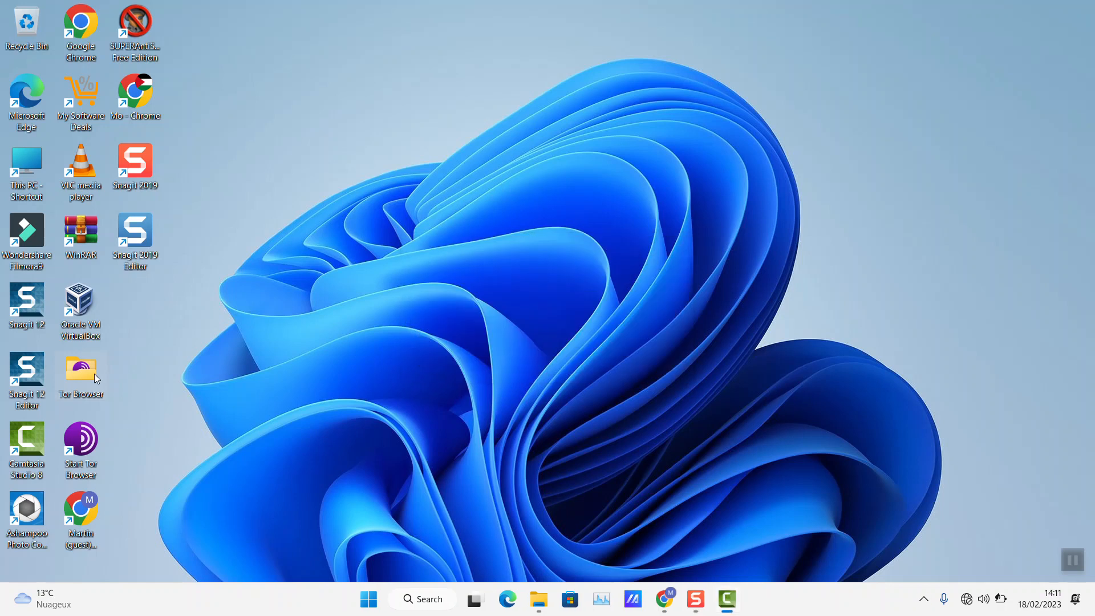
{"action": "double_click", "coordinate": [26, 441]}
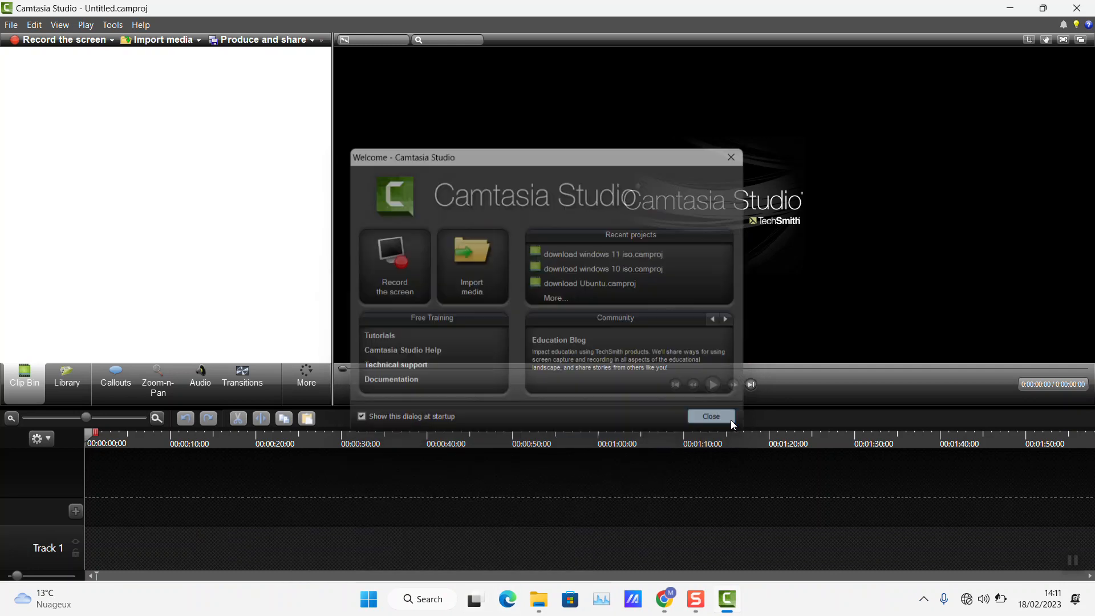
{"action": "left_click", "coordinate": [710, 416]}
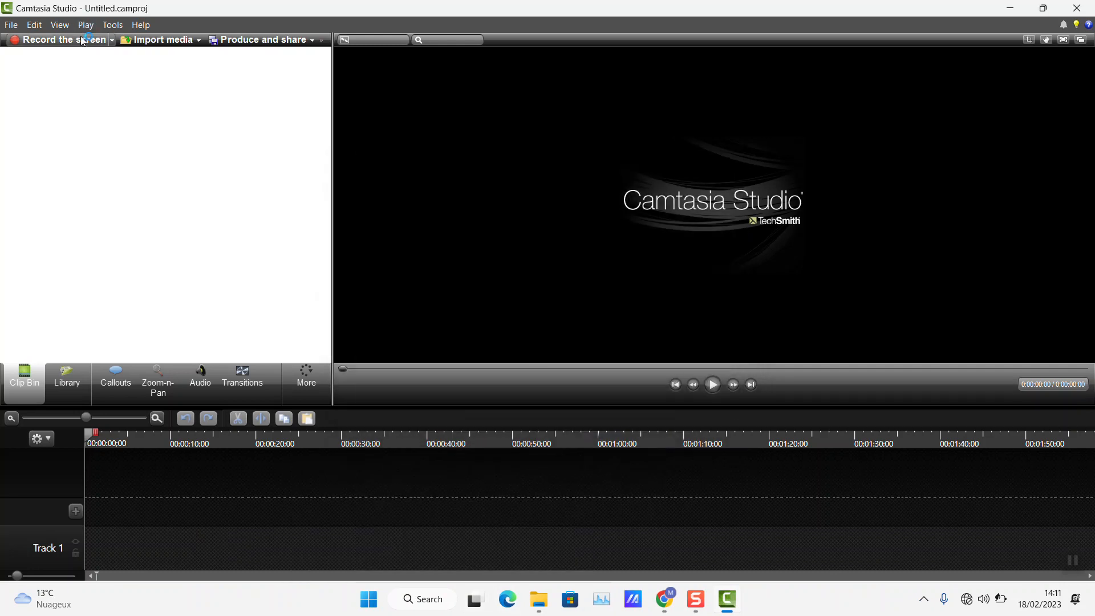
Open Camtasia Recorder for full-screen capture and review the audio input options
{"action": "left_click", "coordinate": [55, 40]}
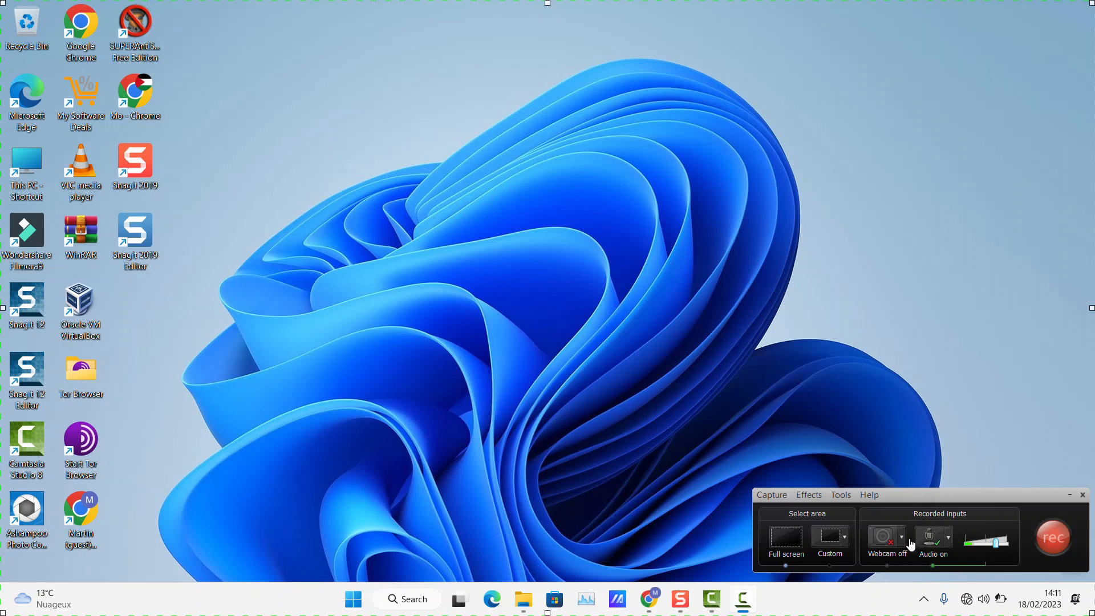
{"action": "left_click", "coordinate": [948, 538]}
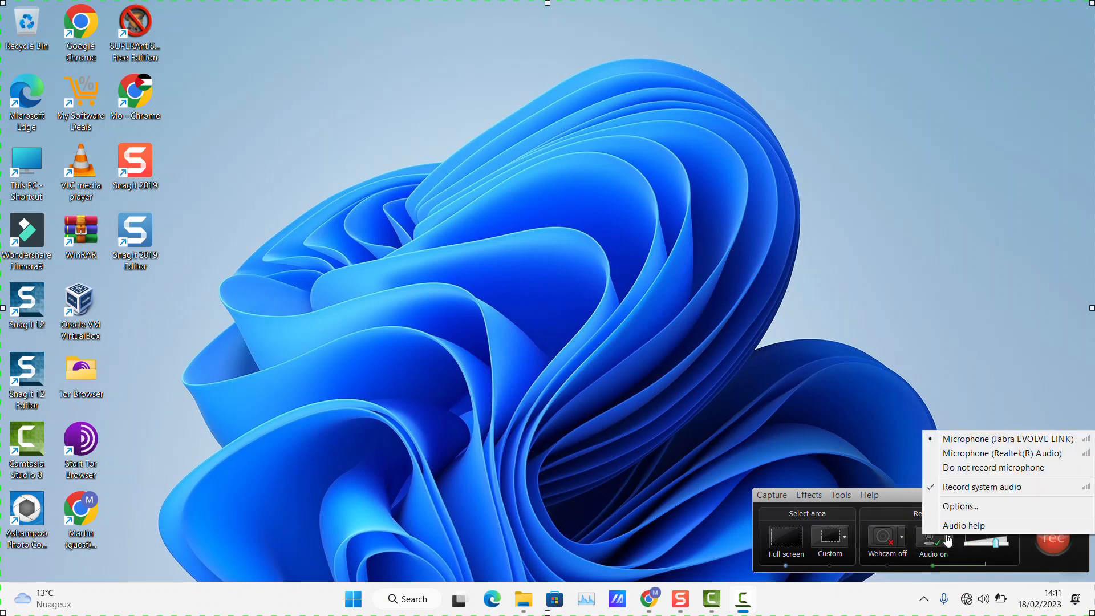
{"action": "mouse_move", "coordinate": [985, 487]}
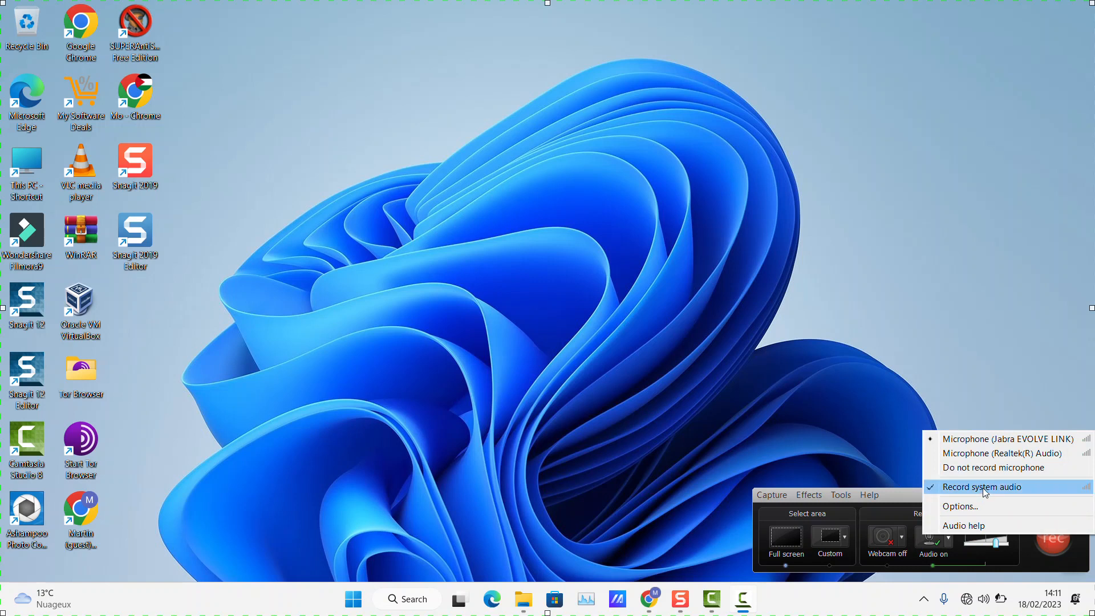
{"action": "mouse_move", "coordinate": [1002, 453]}
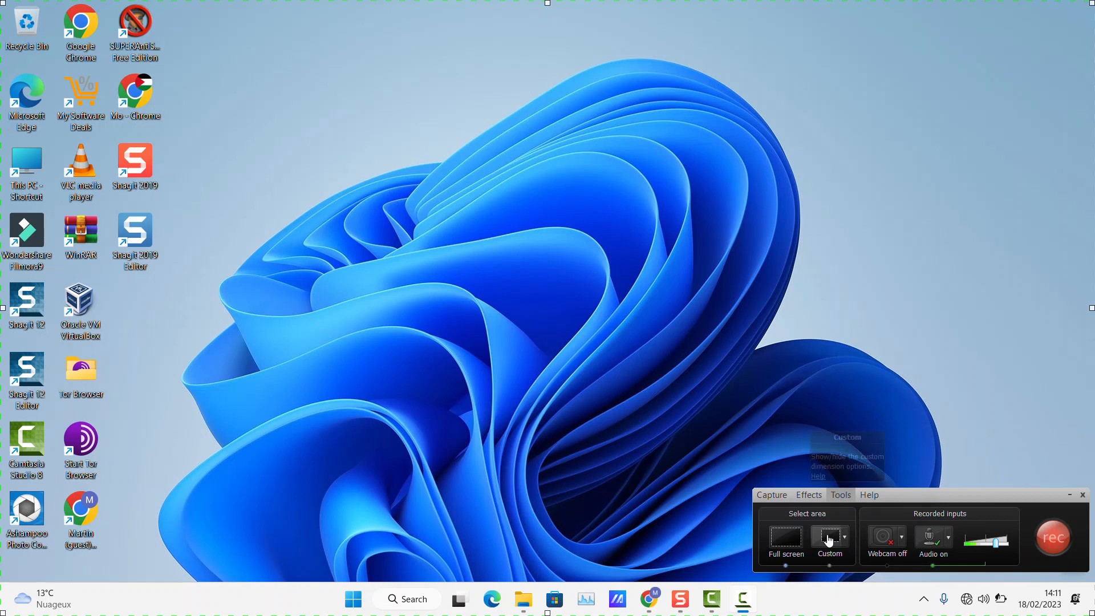
{"action": "mouse_move", "coordinate": [785, 539]}
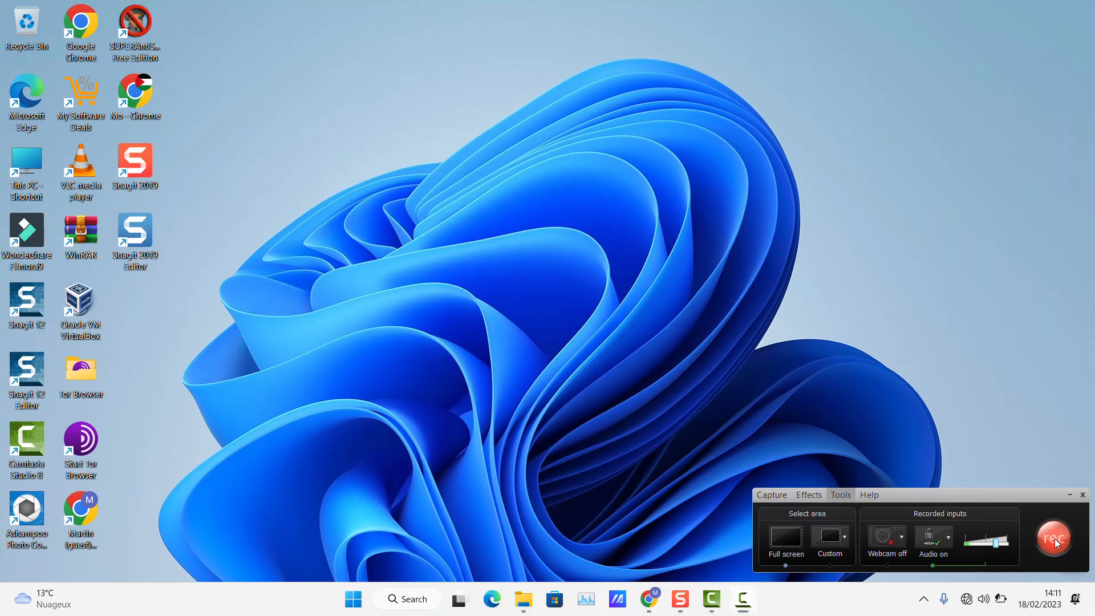
Start the full-screen recording with the red Rec button
{"action": "left_click", "coordinate": [1054, 536]}
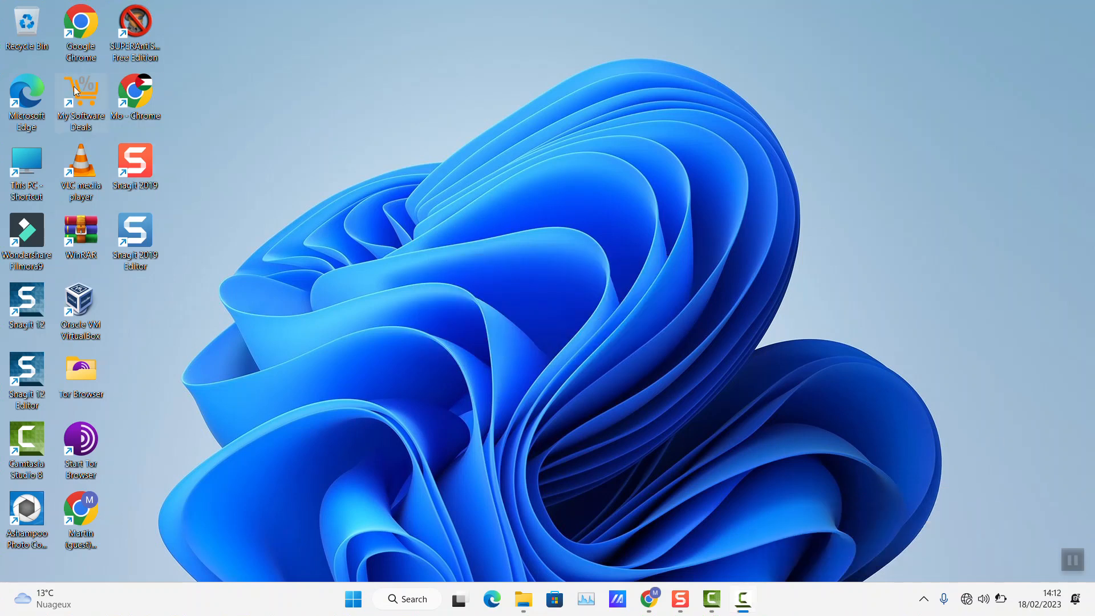
{"action": "mouse_move", "coordinate": [502, 301]}
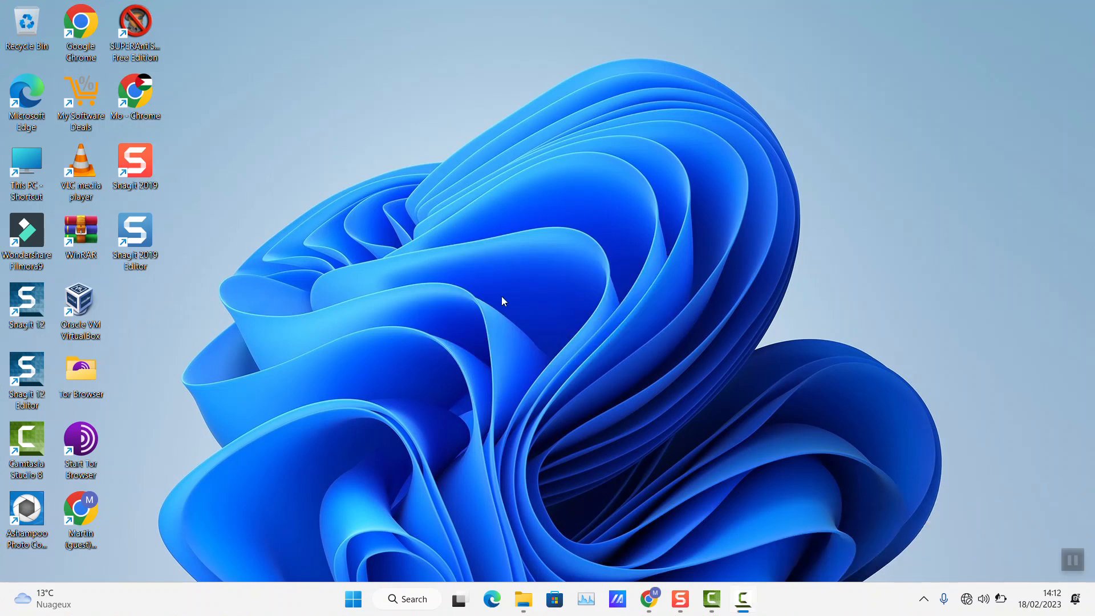
{"action": "mouse_move", "coordinate": [753, 479]}
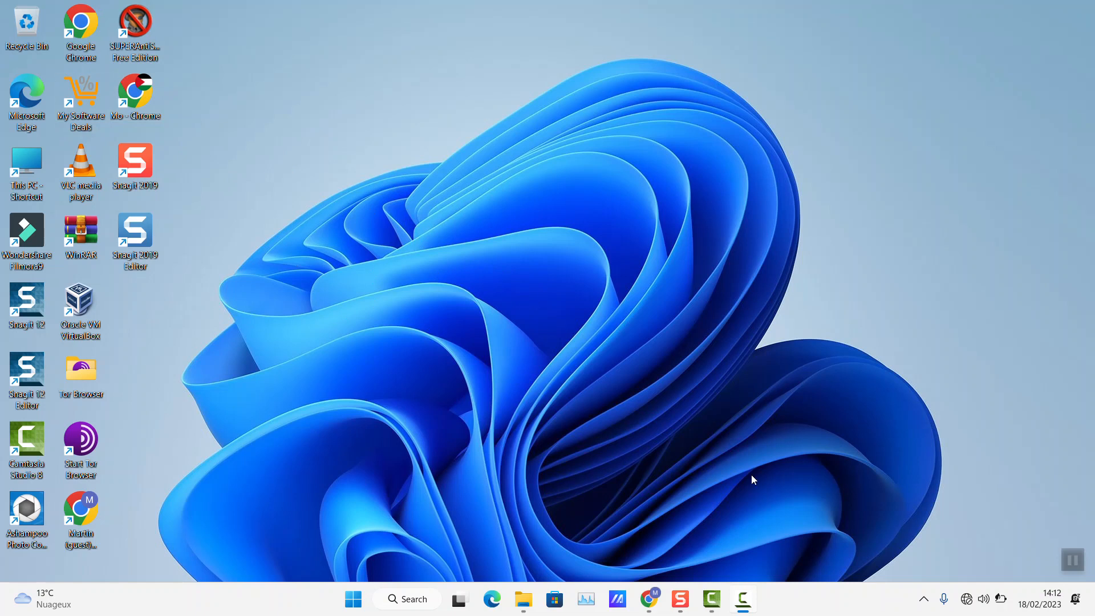
{"action": "left_click", "coordinate": [743, 600]}
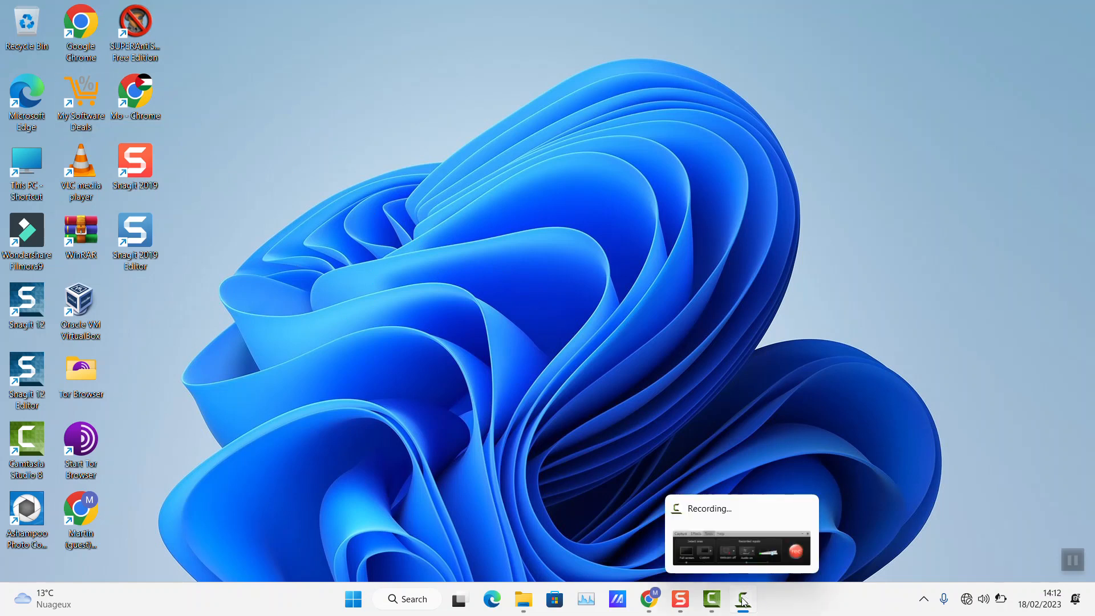
{"action": "left_click", "coordinate": [742, 600]}
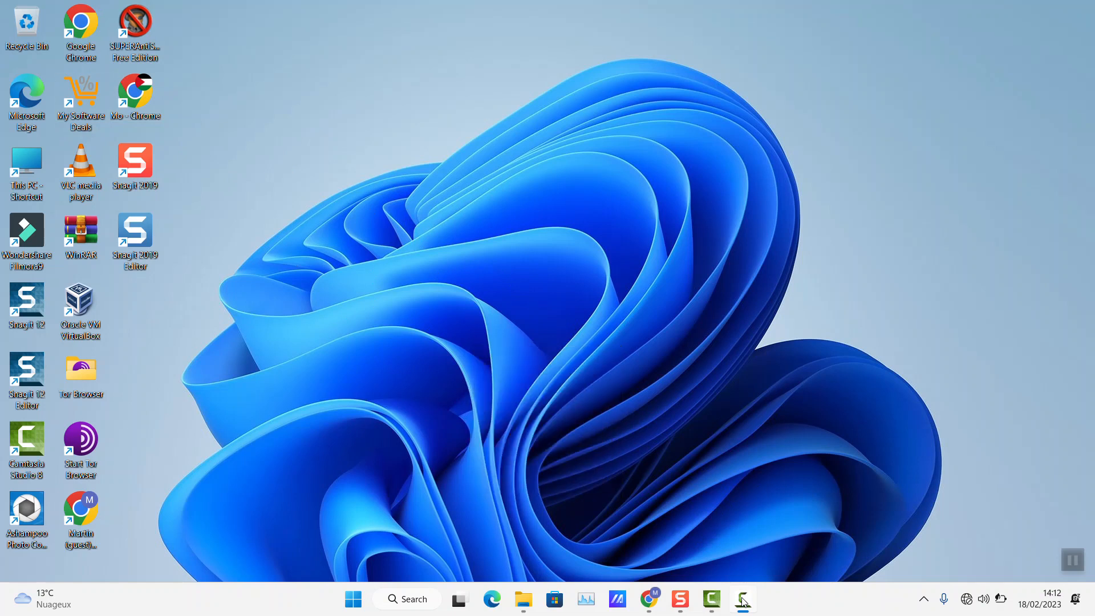
Stop recording, play back the 16-second clip, and close the low-battery warning
{"action": "left_click", "coordinate": [743, 600]}
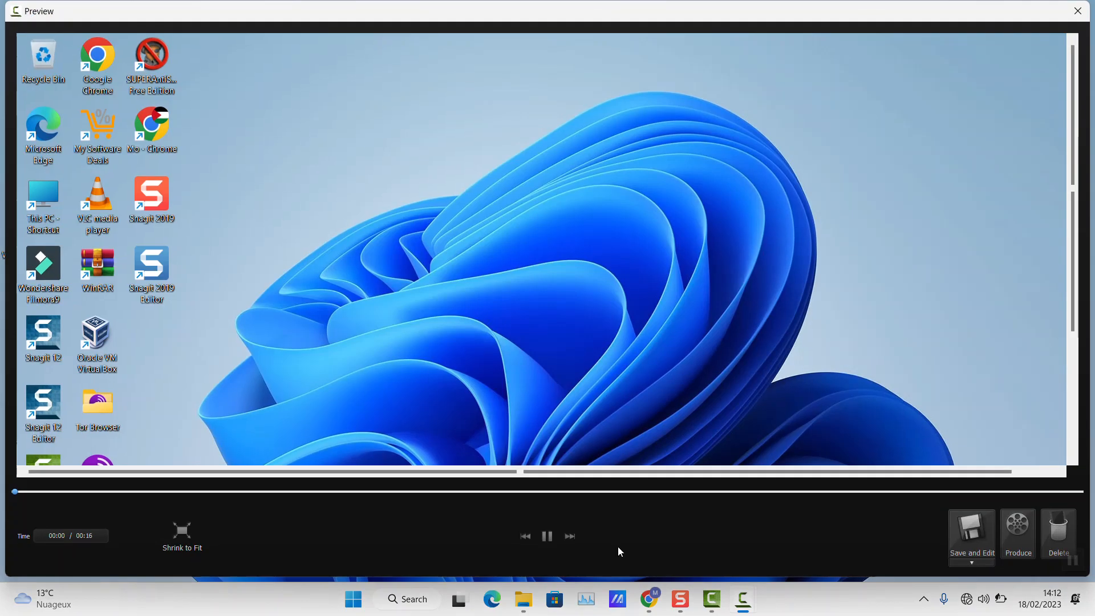
{"action": "left_click", "coordinate": [547, 536]}
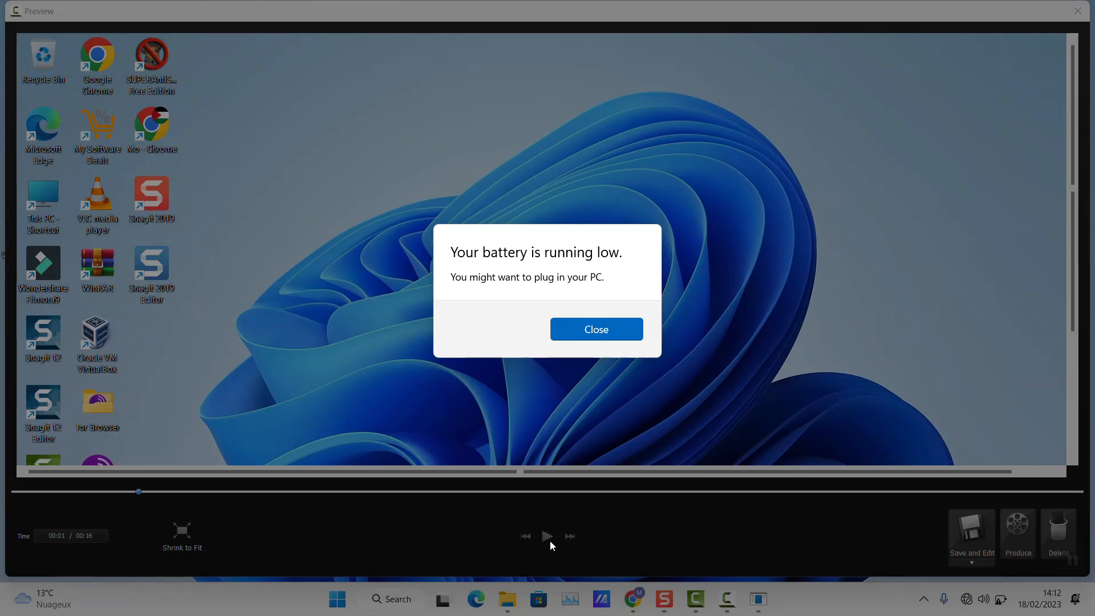
{"action": "mouse_move", "coordinate": [597, 329]}
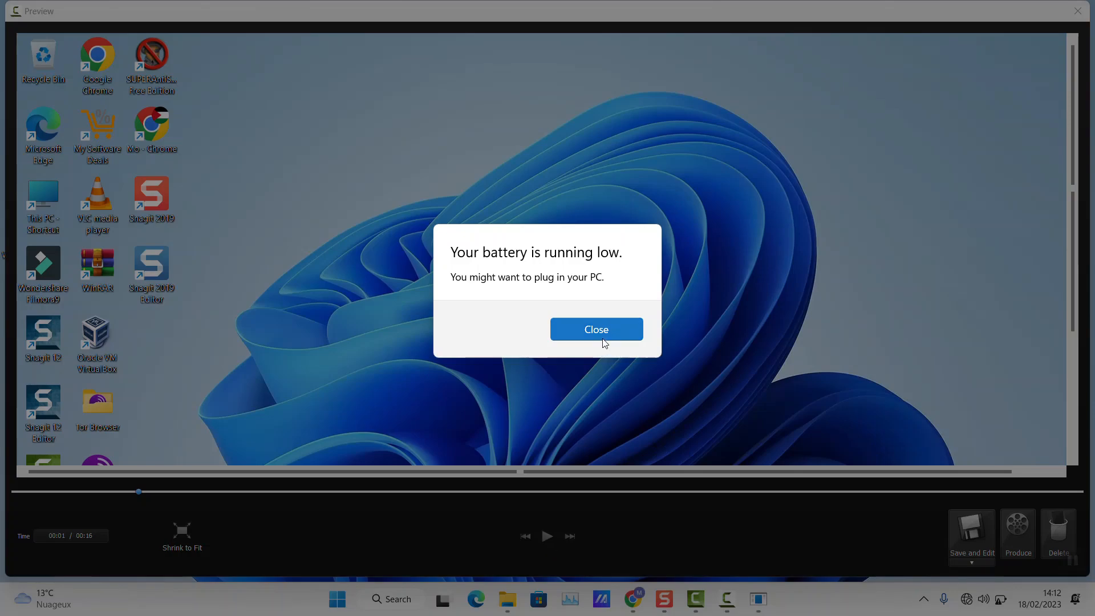
{"action": "left_click", "coordinate": [596, 329]}
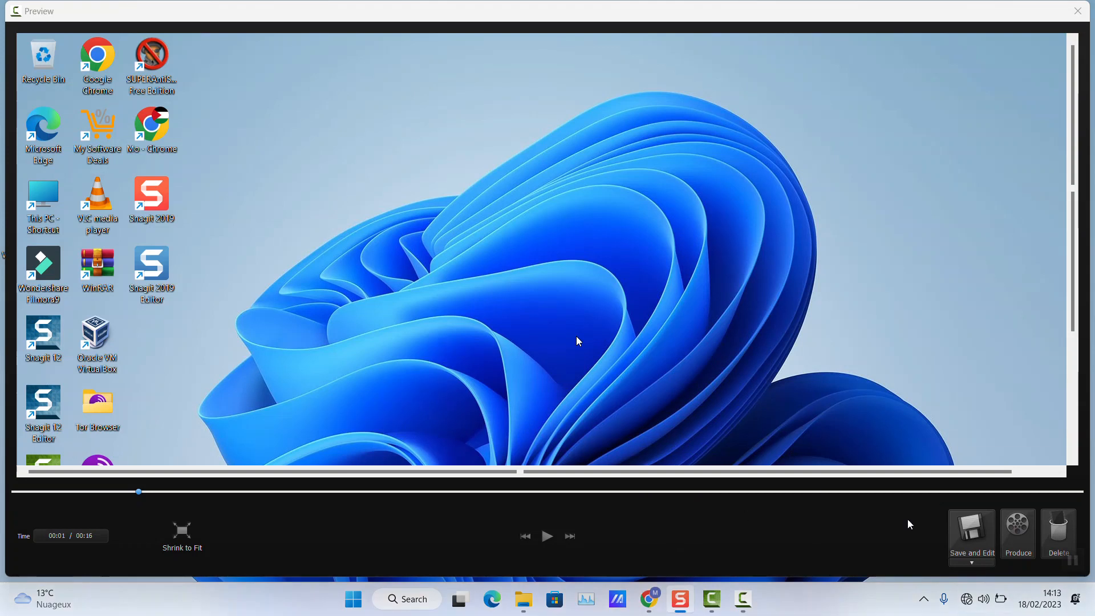
Save the recording as 'capture-test' on Video 2023 (E:) via Save As
{"action": "left_click", "coordinate": [971, 561]}
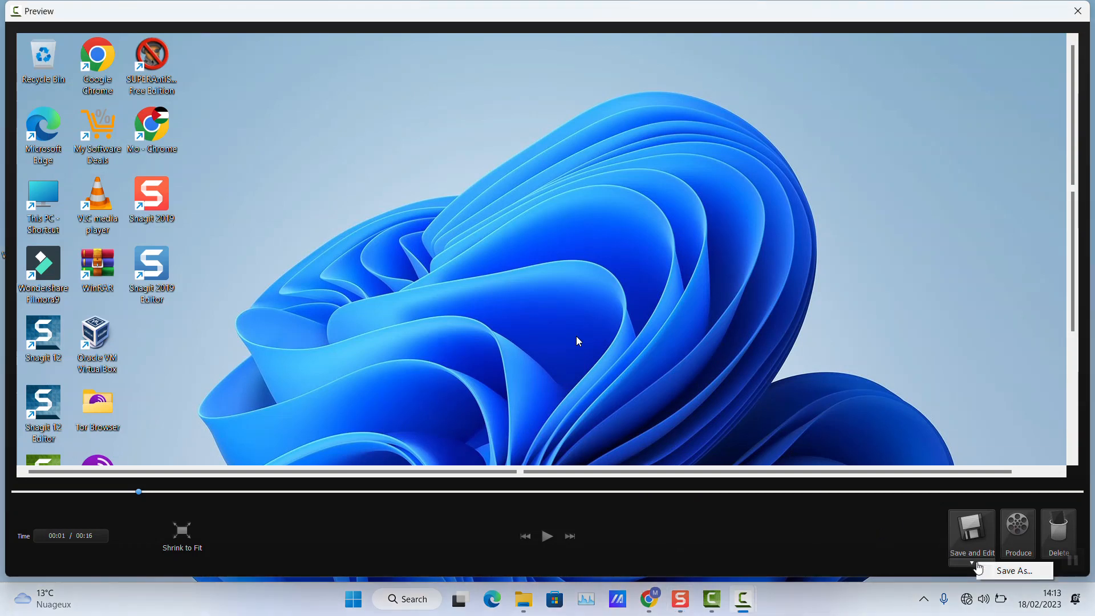
{"action": "left_click", "coordinate": [1014, 571]}
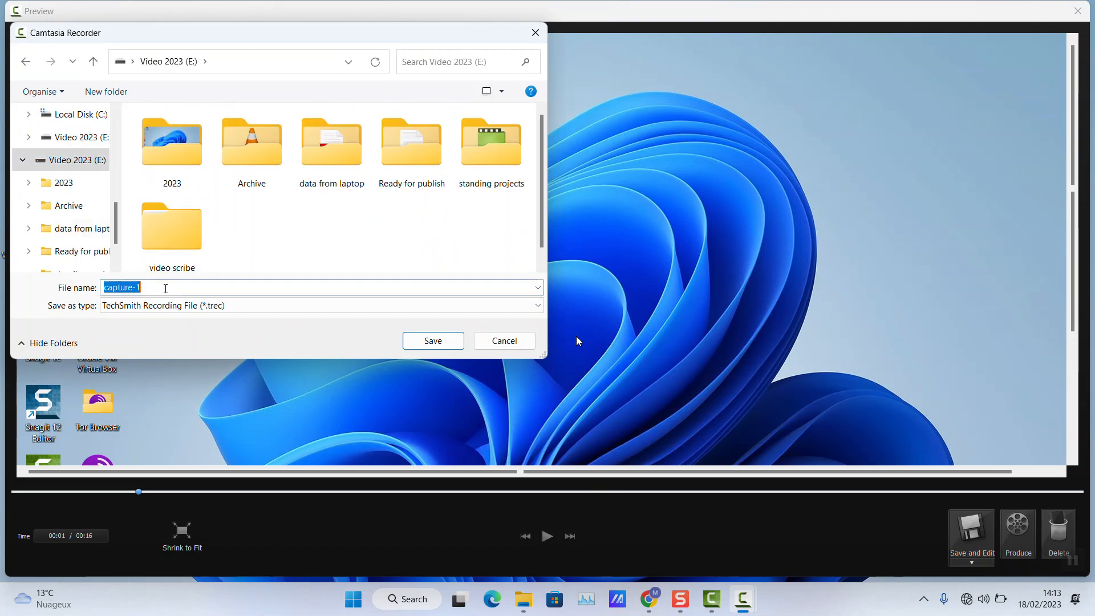
{"action": "type", "text": "capture-test"}
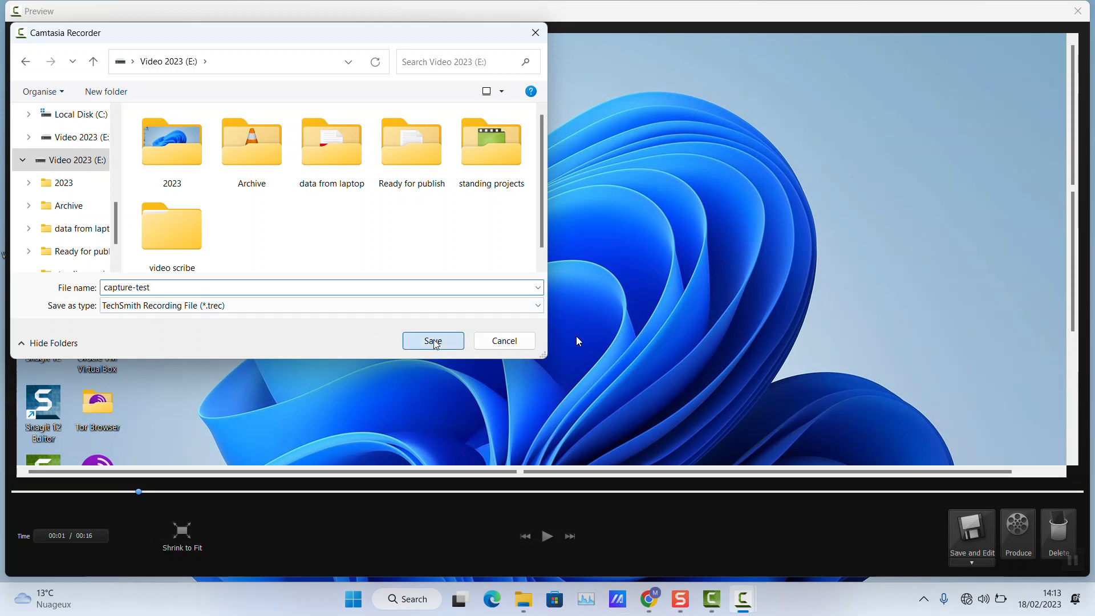
{"action": "left_click", "coordinate": [432, 341]}
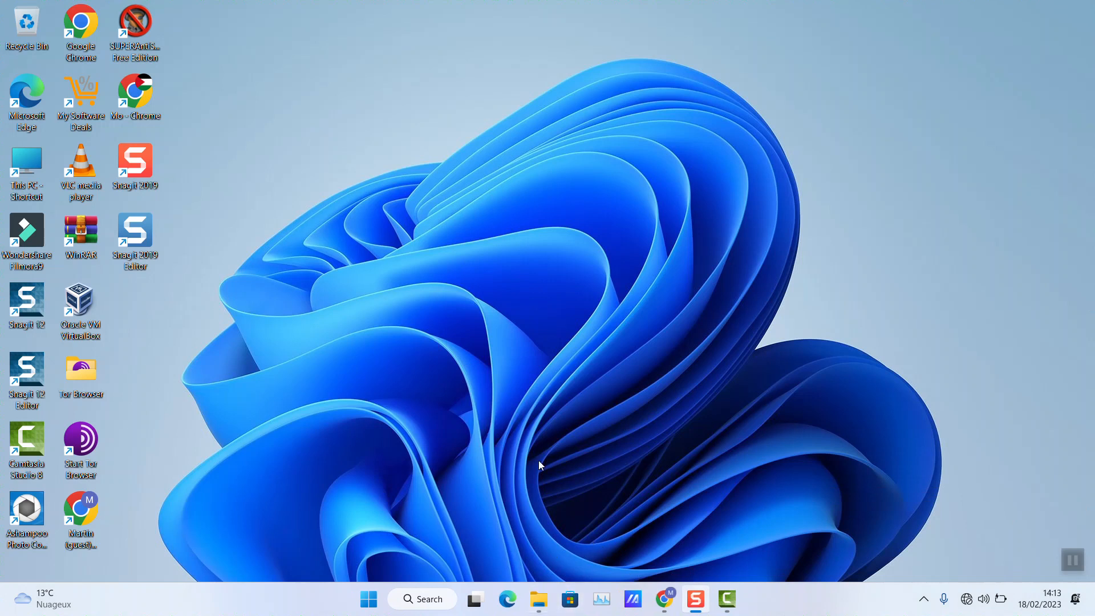
Browse to Video 2023 (E:) in File Explorer and select the capture-test recording
{"action": "left_click", "coordinate": [538, 600]}
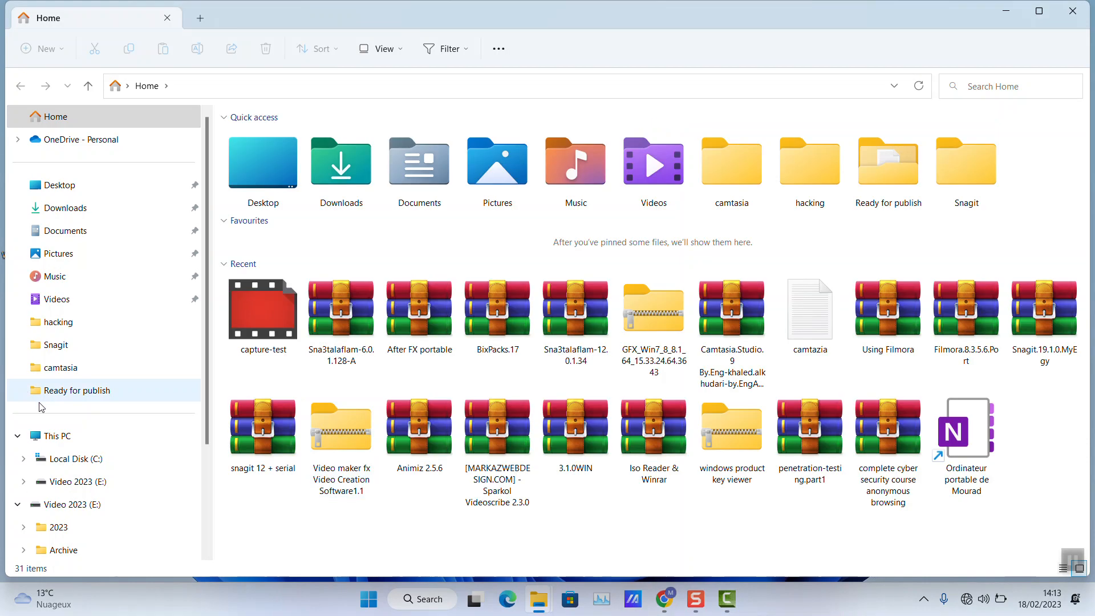
{"action": "left_click", "coordinate": [57, 436]}
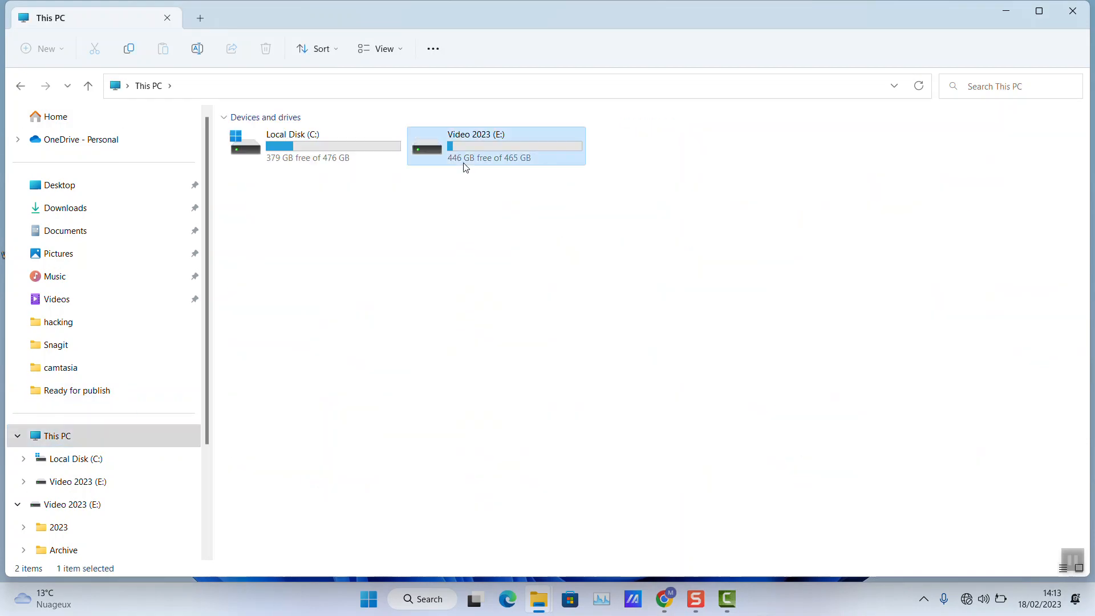
{"action": "double_click", "coordinate": [477, 144]}
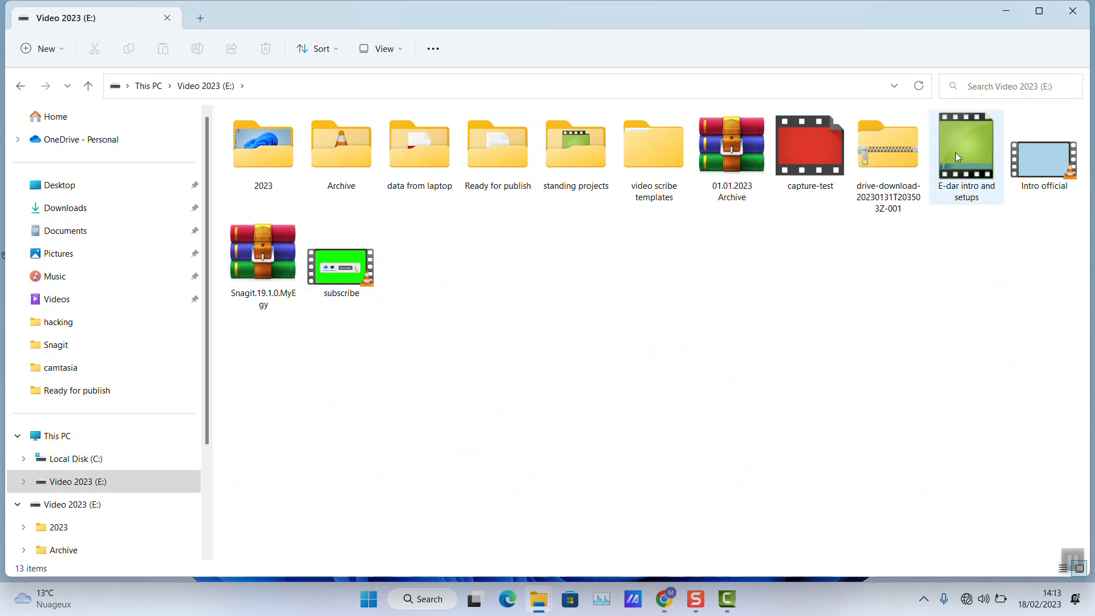
{"action": "left_click", "coordinate": [810, 145]}
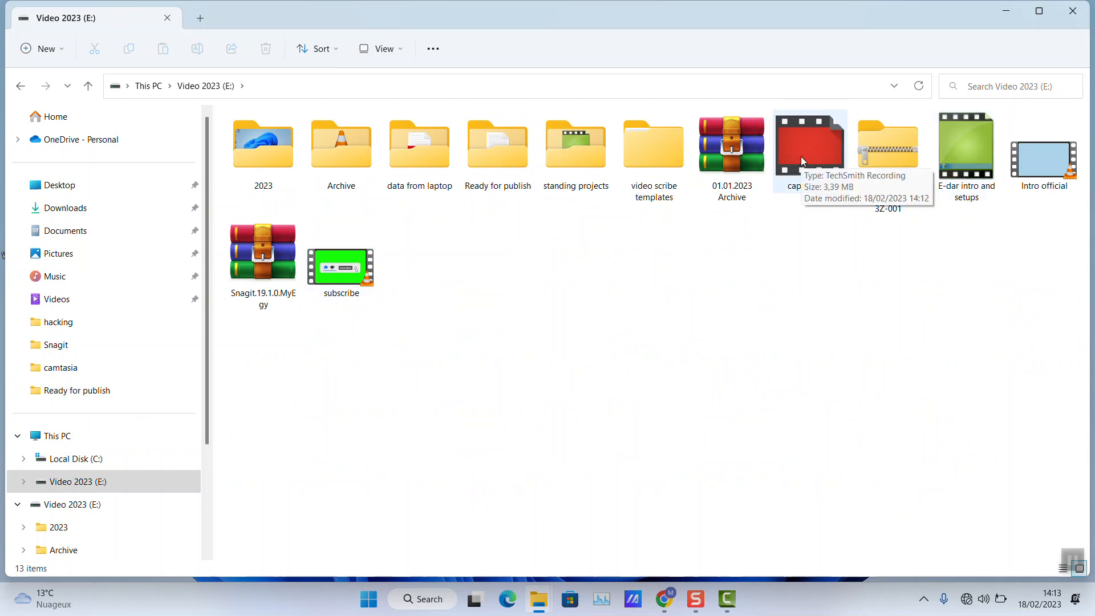
{"action": "left_click", "coordinate": [809, 143]}
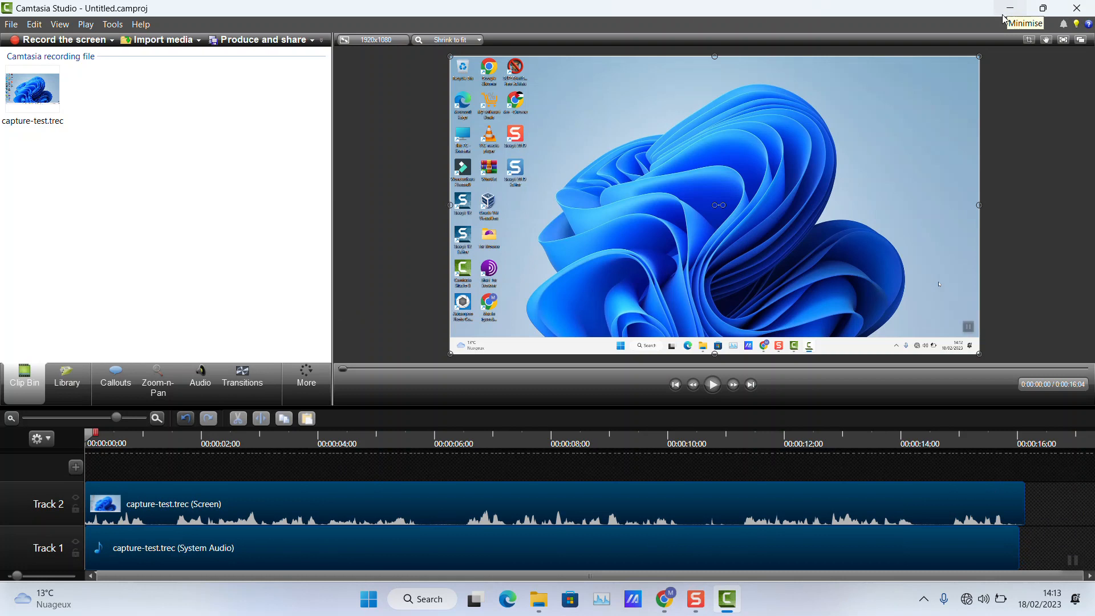
{"action": "mouse_move", "coordinate": [1009, 9]}
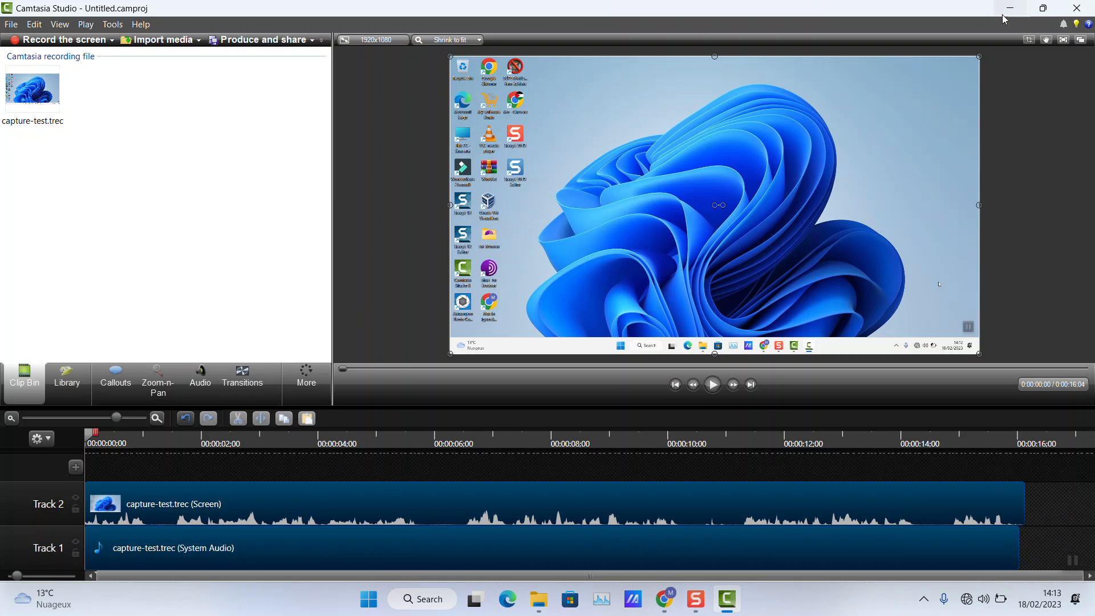
{"action": "mouse_move", "coordinate": [1015, 15]}
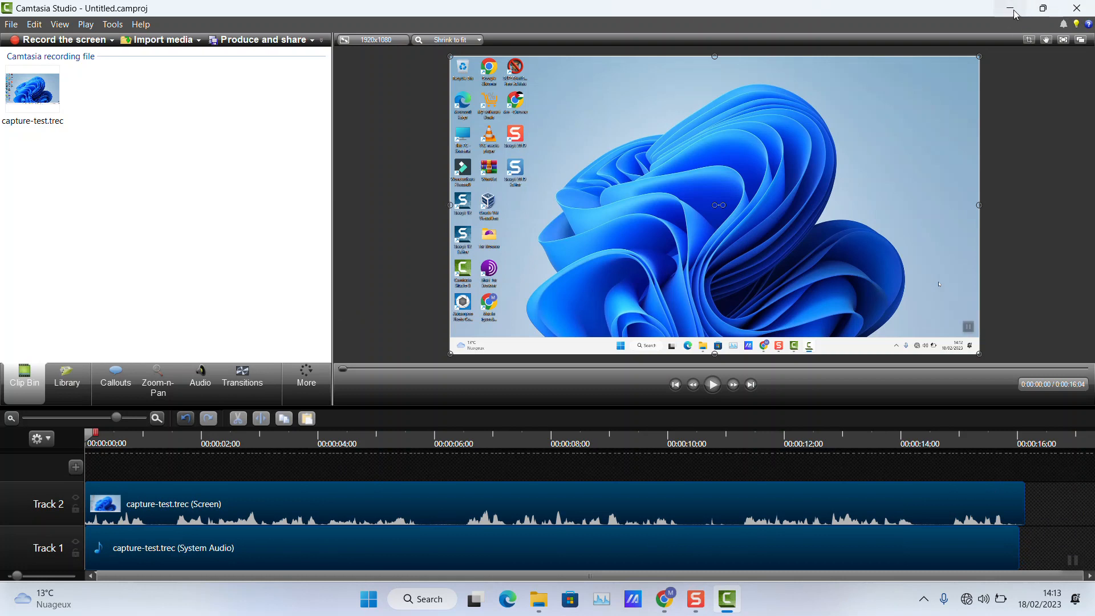